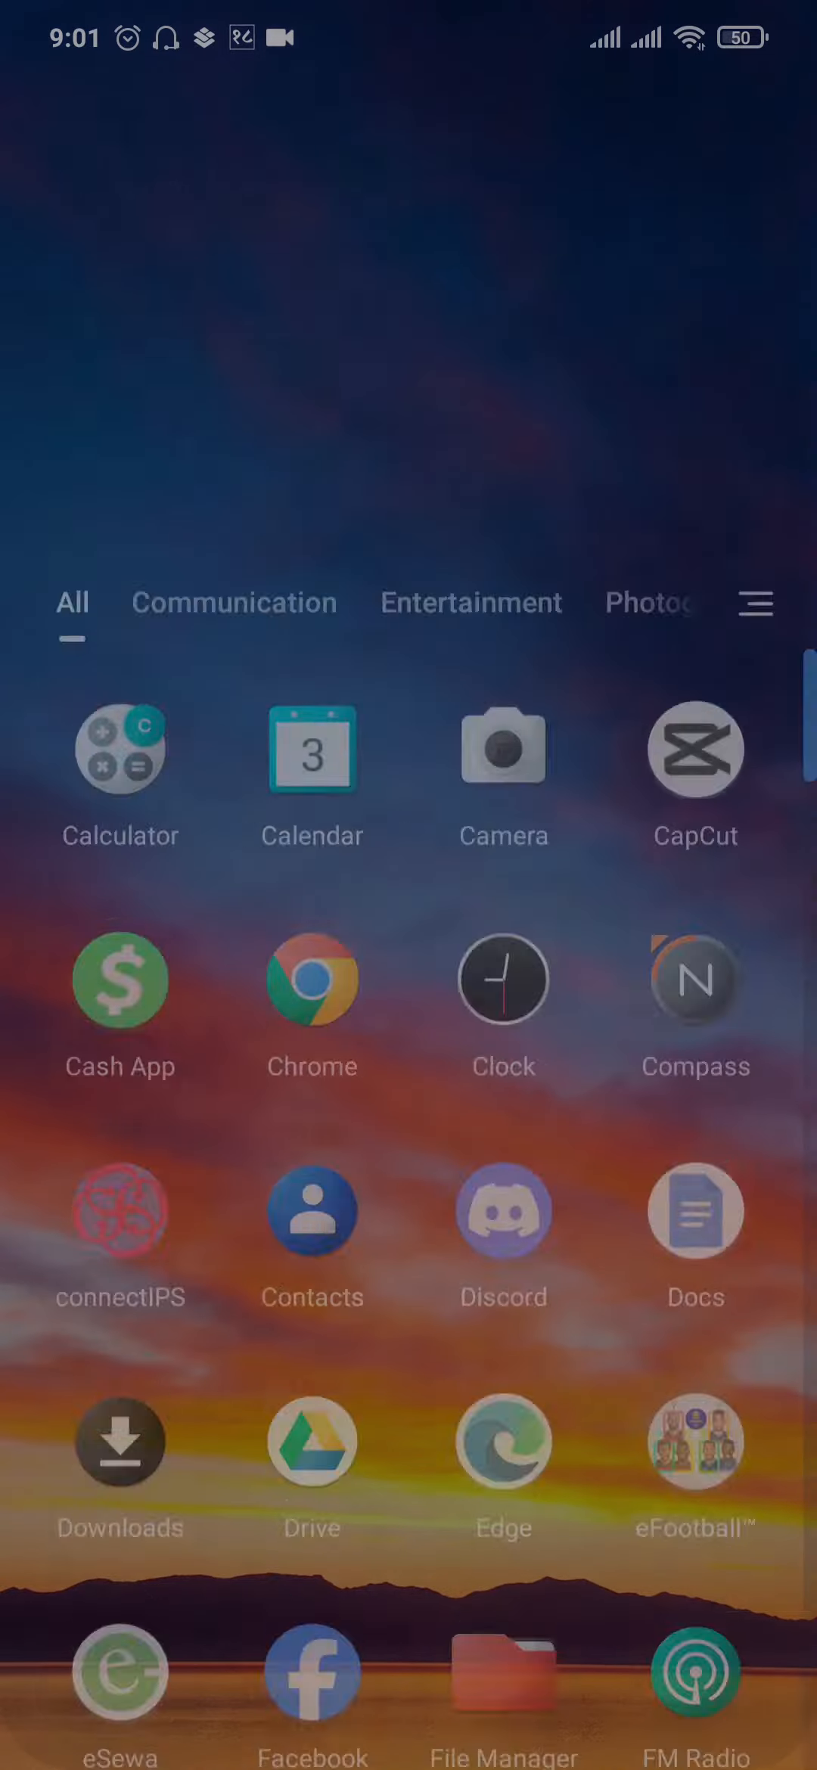
Step: Browse the app drawer down to the Yahoo Mail entries, then return to the home screen
{"action": "scroll", "scroll_direction": "down", "scroll_amount": 3}
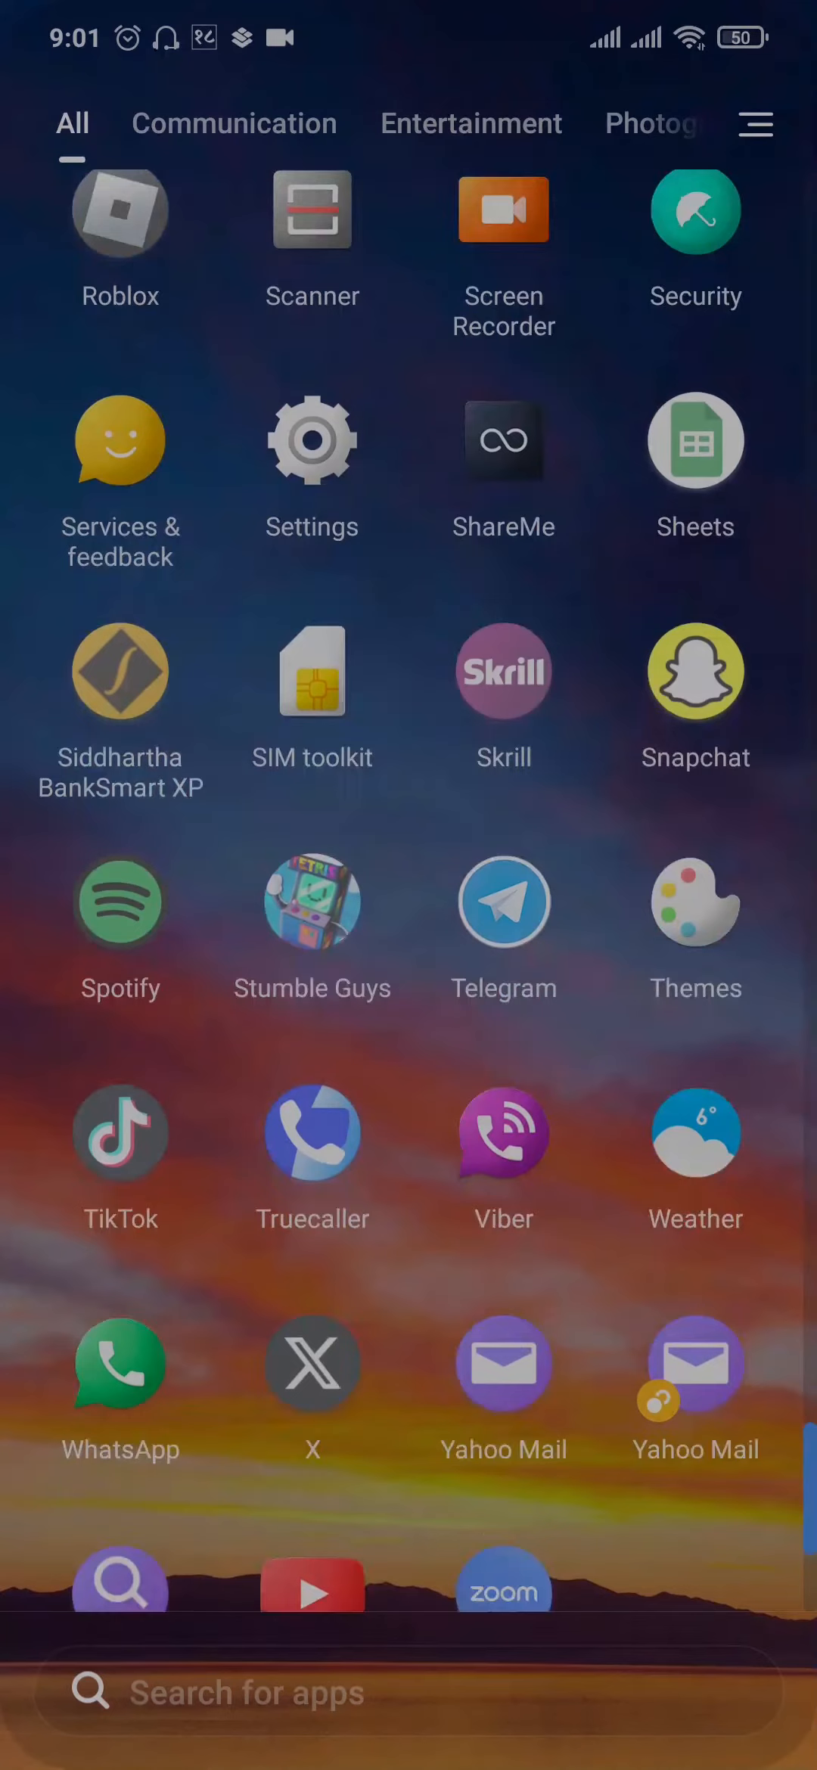
{"action": "scroll", "scroll_direction": "down", "scroll_amount": 3}
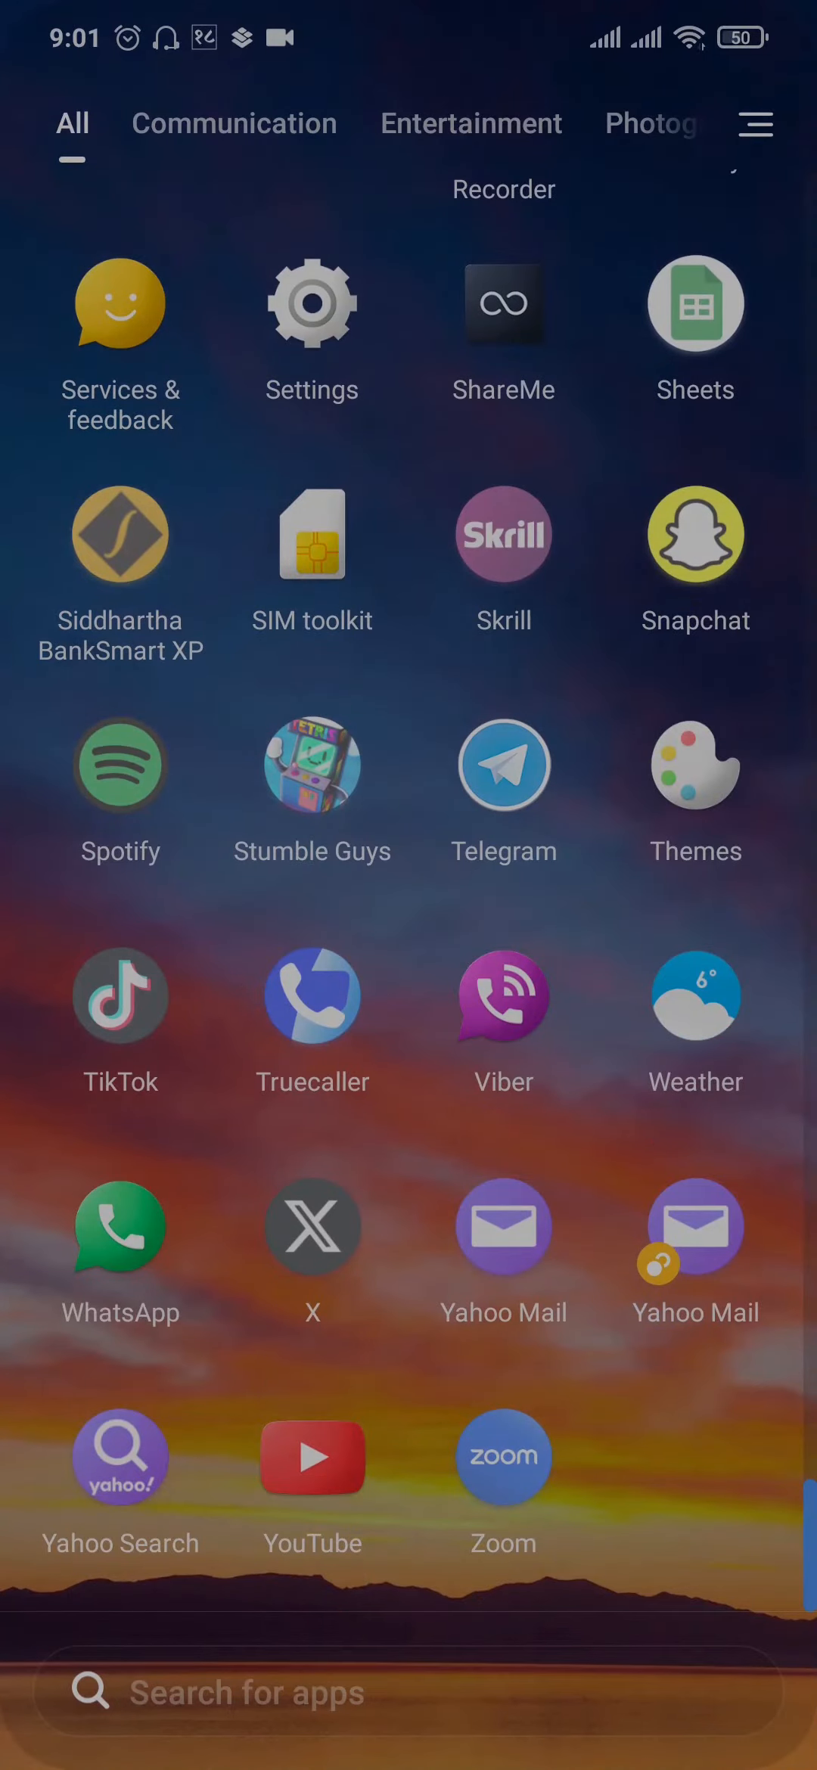
{"action": "key", "text": "Back"}
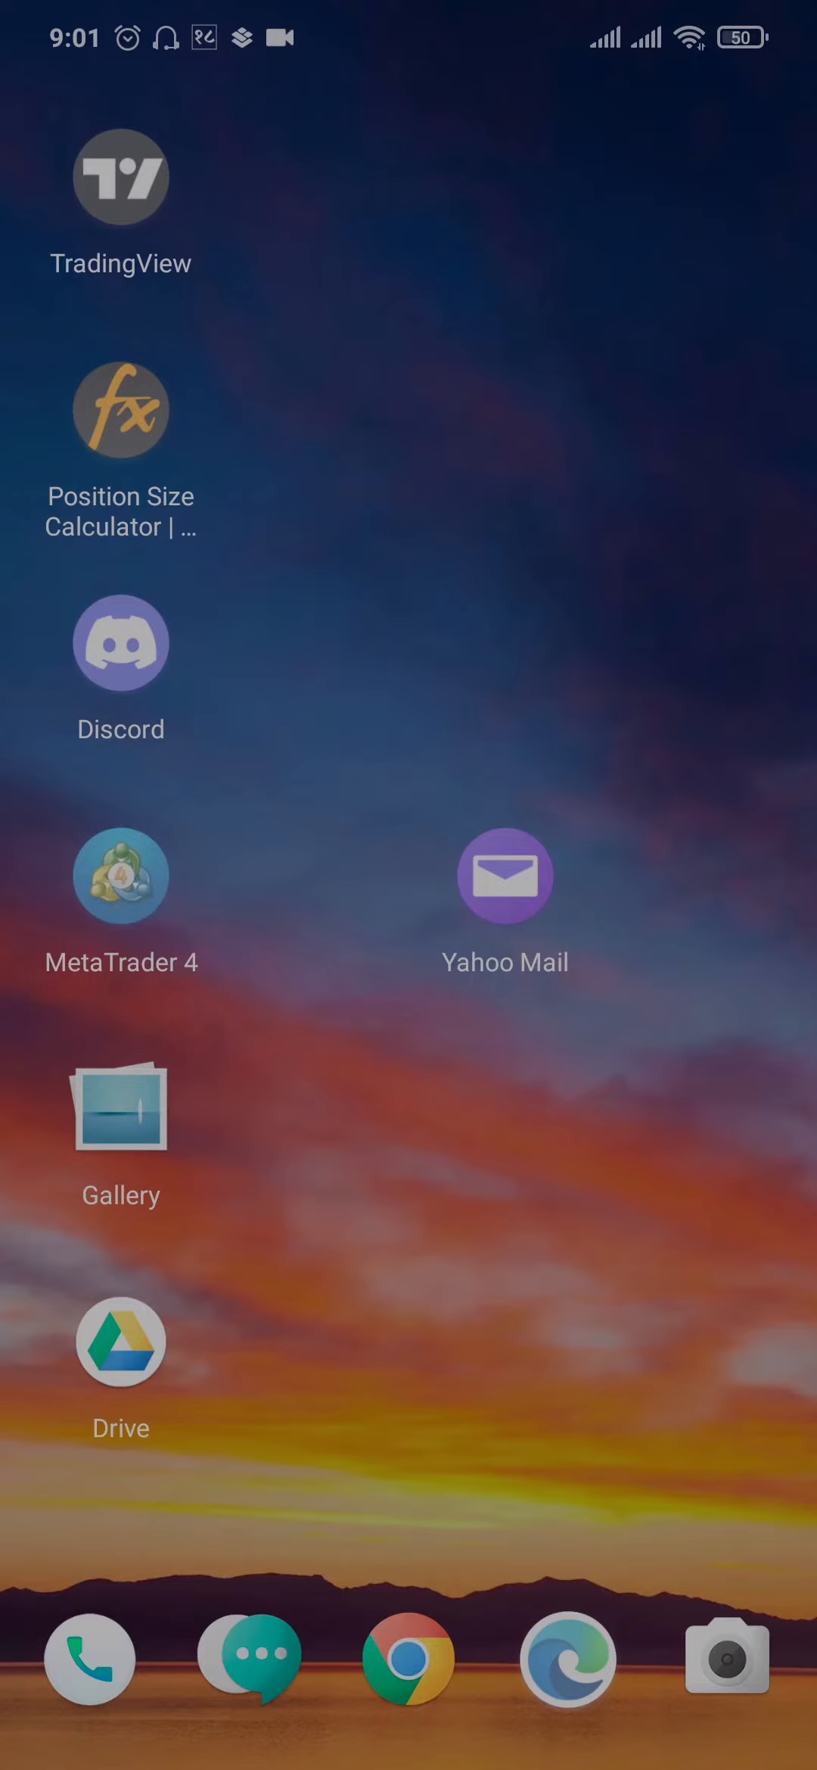
Step: Launch Yahoo Mail from the home screen and reach its welcome screen
{"action": "left_click", "coordinate": [504, 876]}
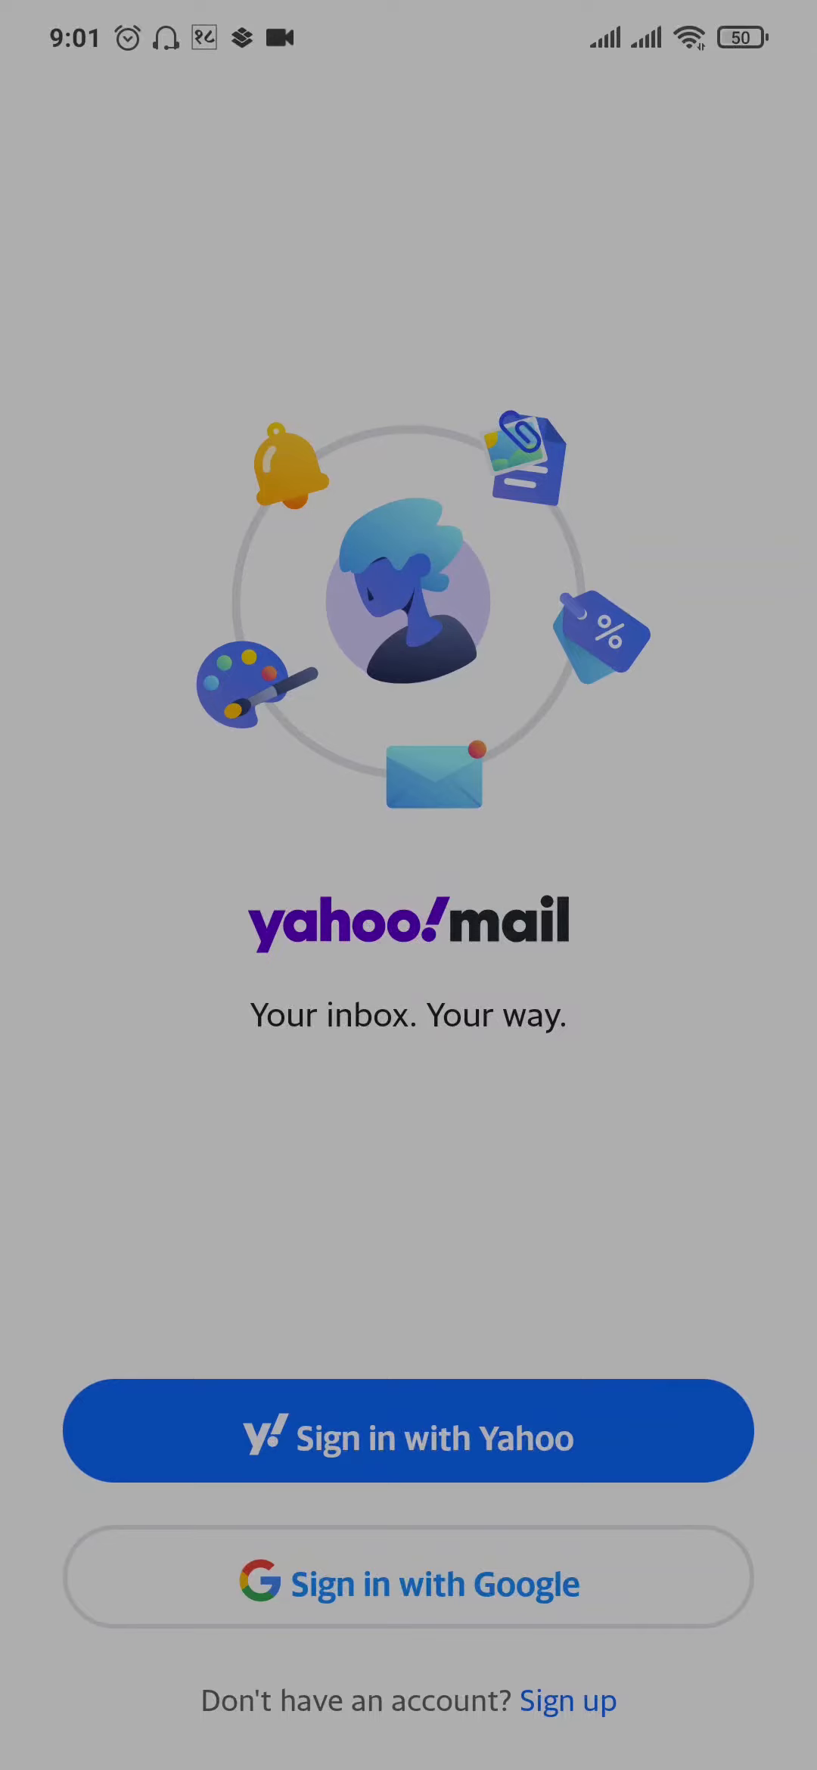
{"action": "left_click", "coordinate": [407, 1431]}
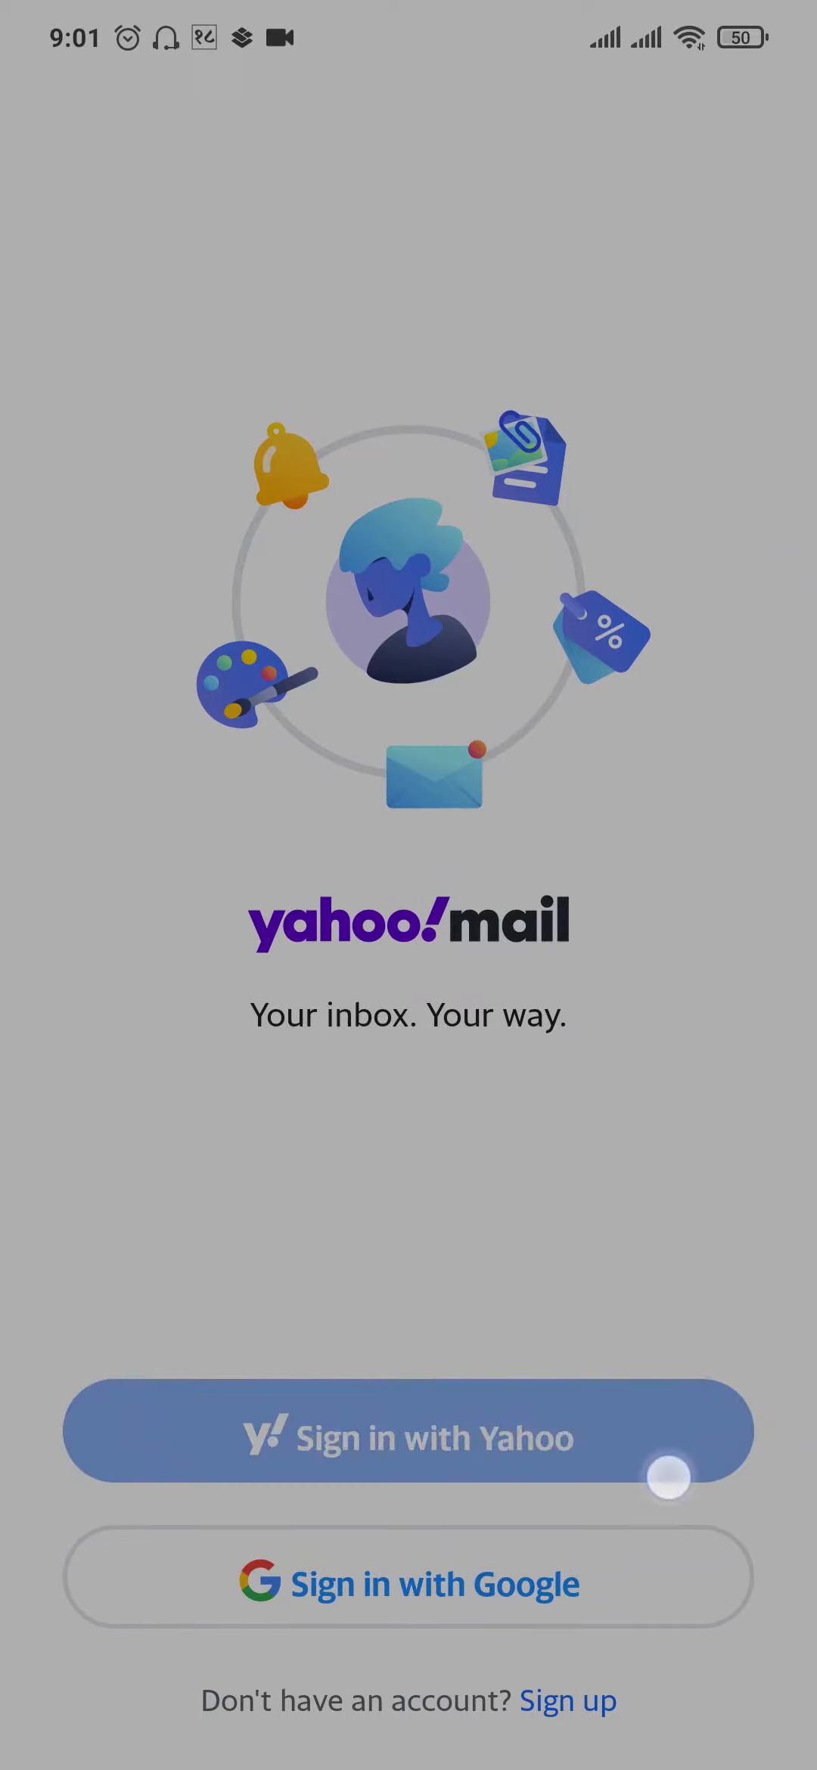
{"action": "left_click", "coordinate": [407, 1431]}
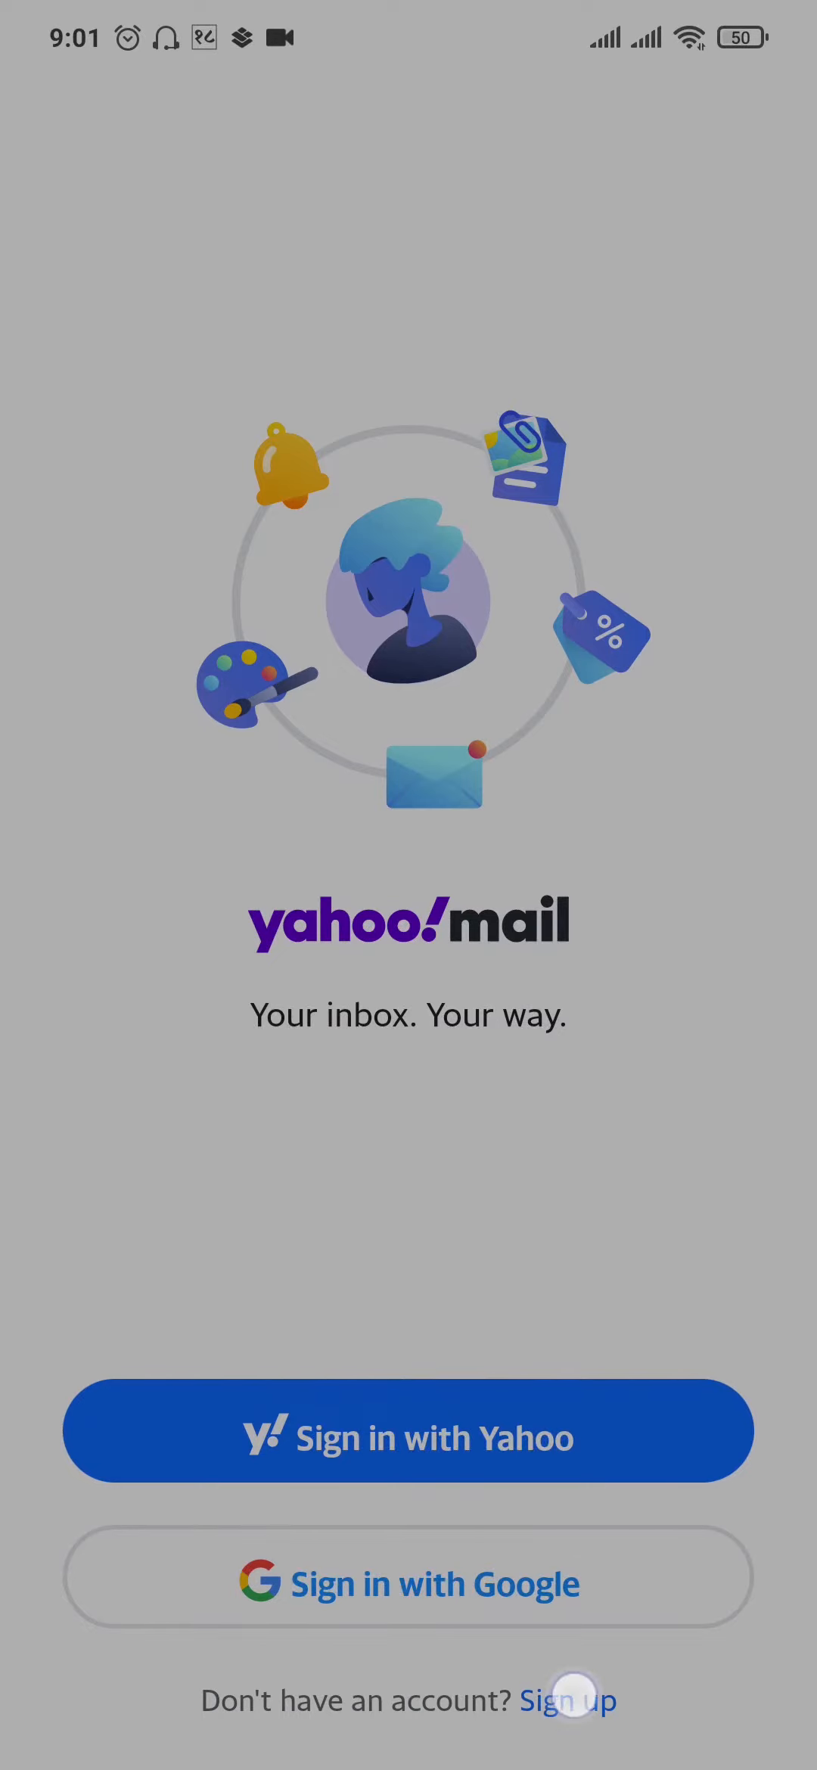
{"action": "left_click", "coordinate": [567, 1700]}
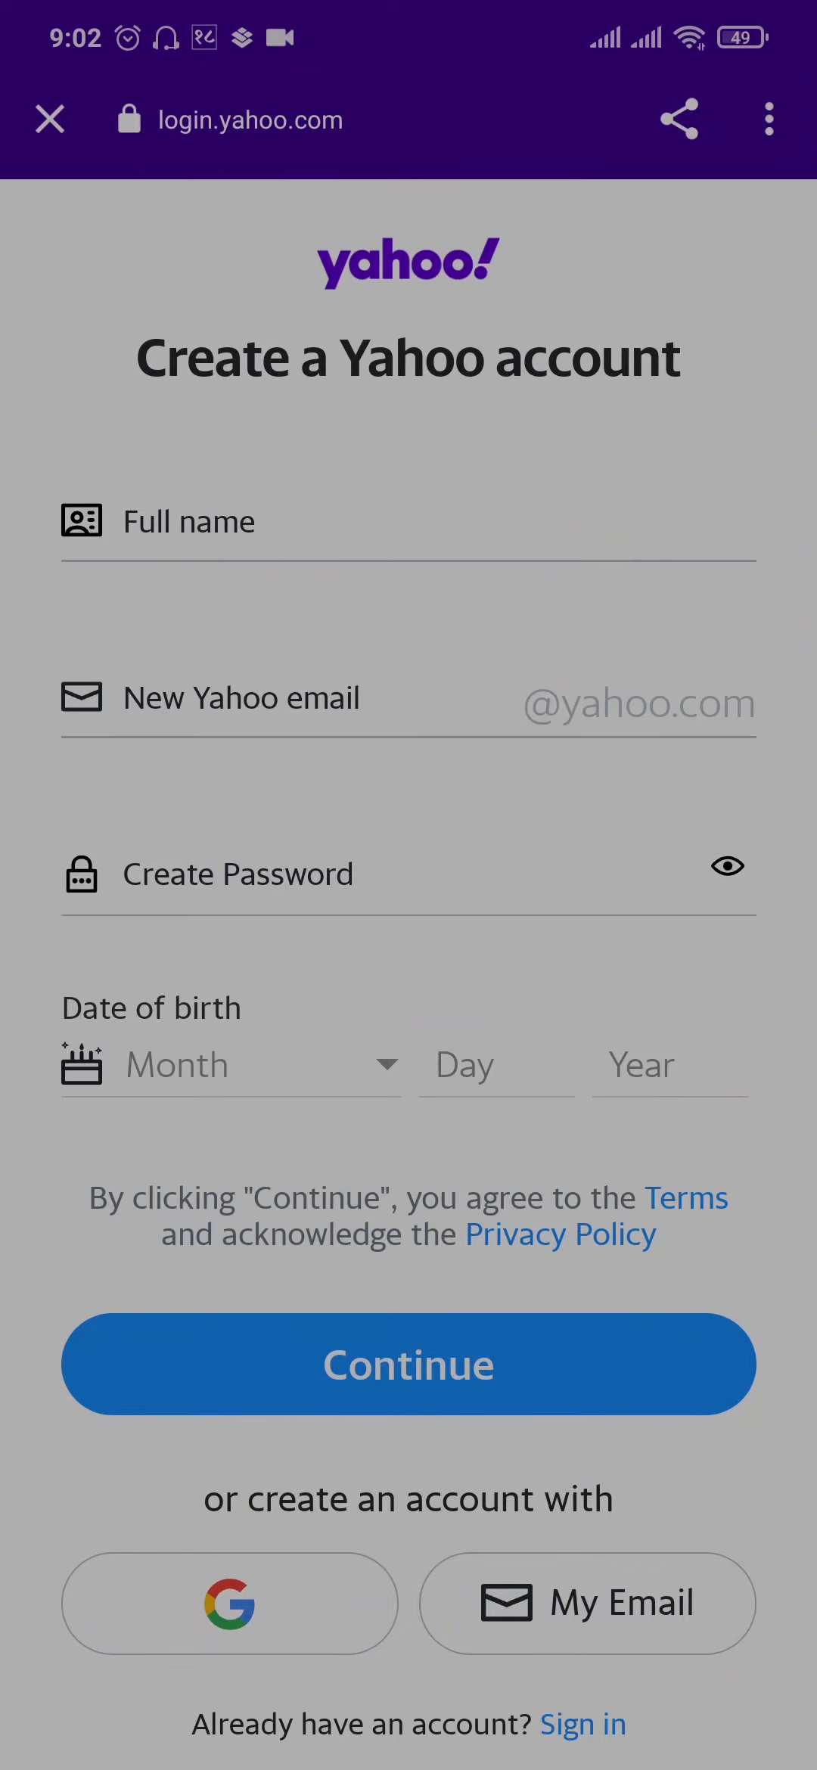
{"action": "left_click", "coordinate": [442, 522]}
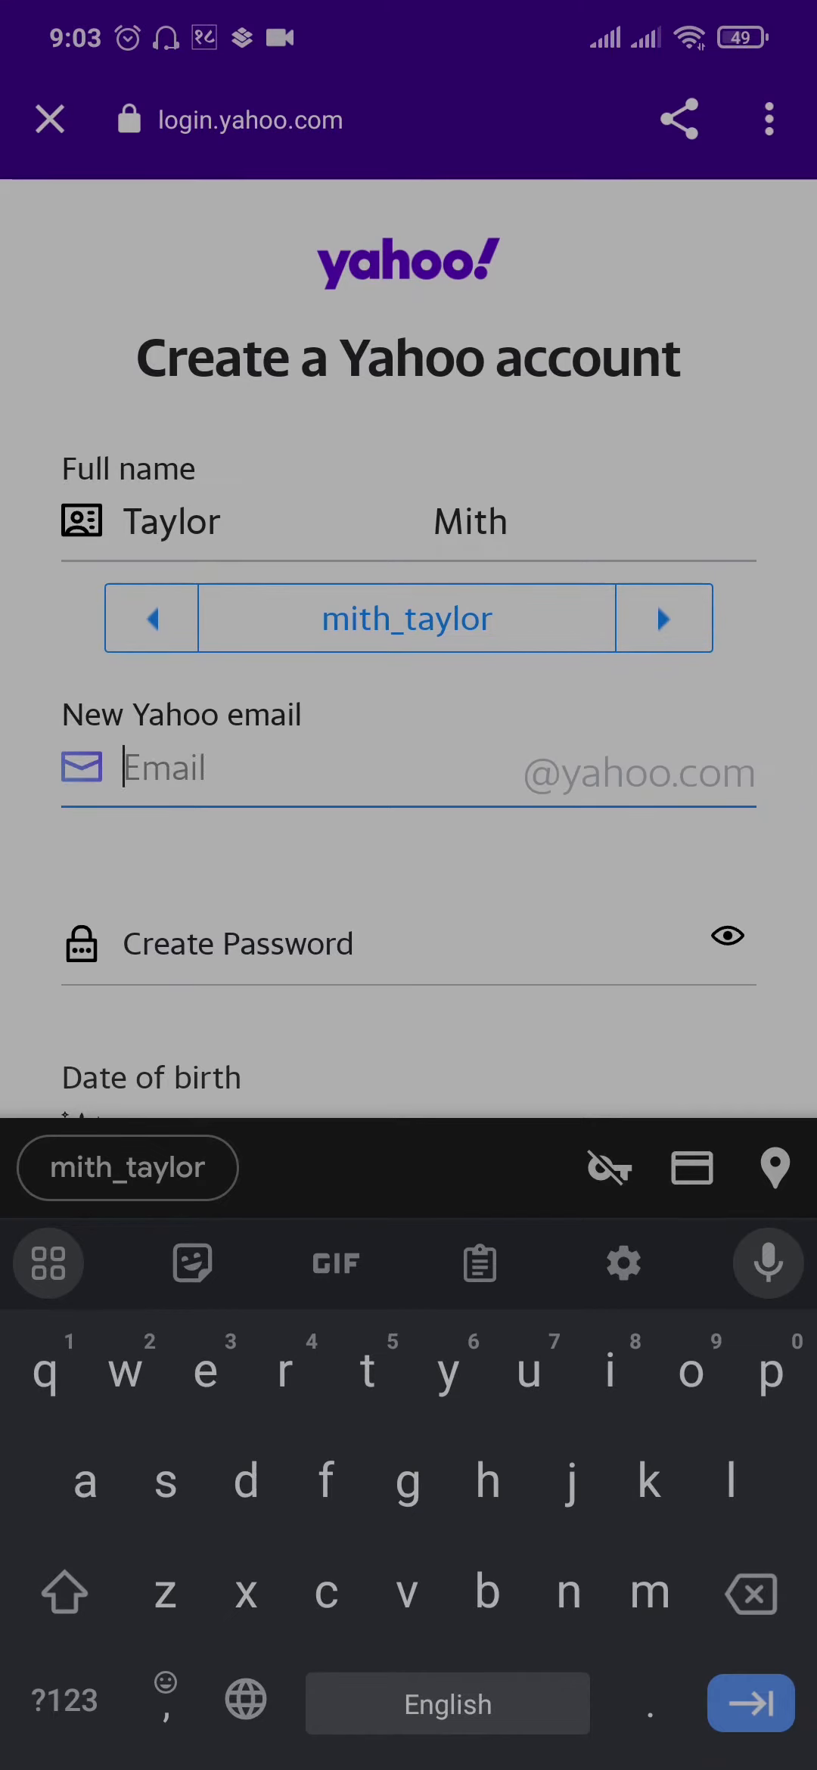
{"action": "left_click", "coordinate": [664, 617]}
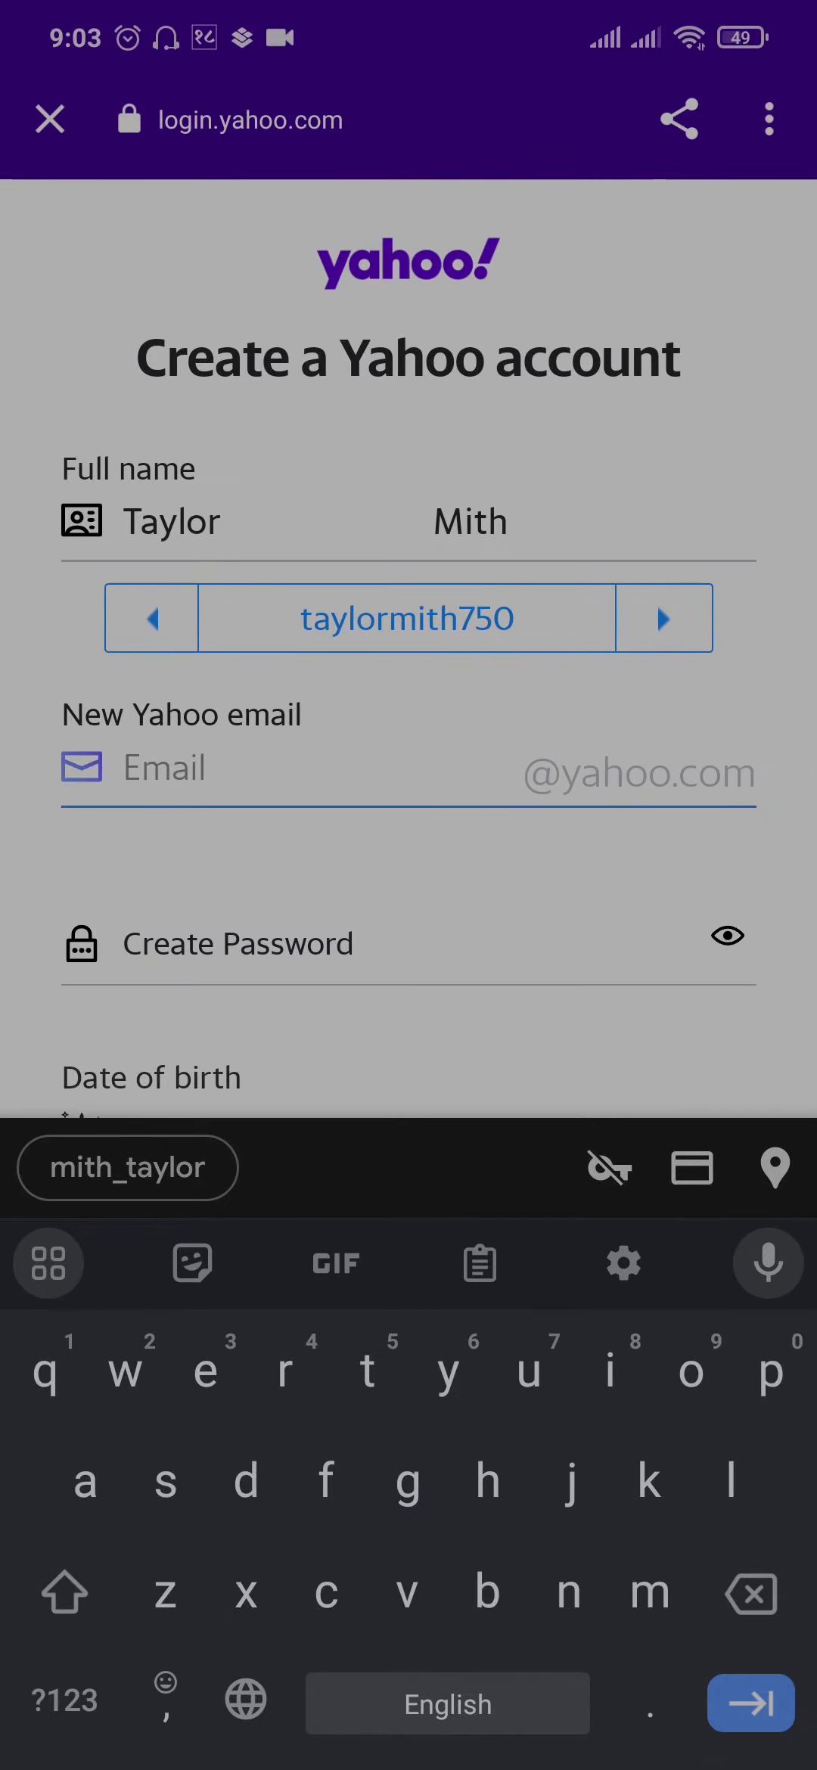
{"action": "left_click", "coordinate": [408, 617]}
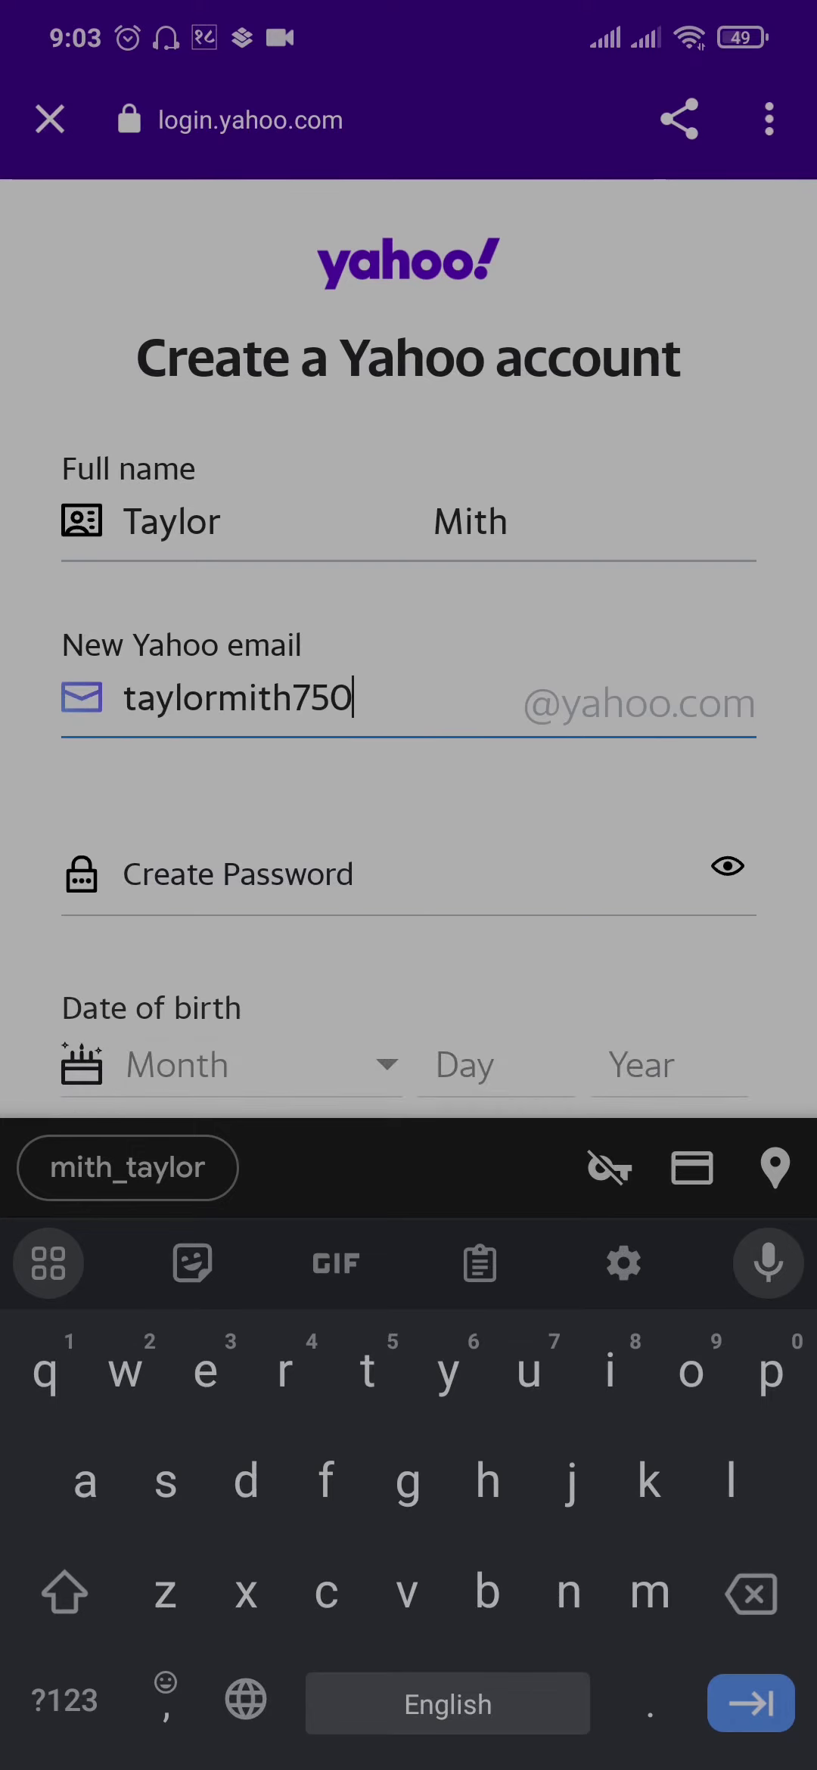
{"action": "scroll", "scroll_direction": "up", "scroll_amount": 3}
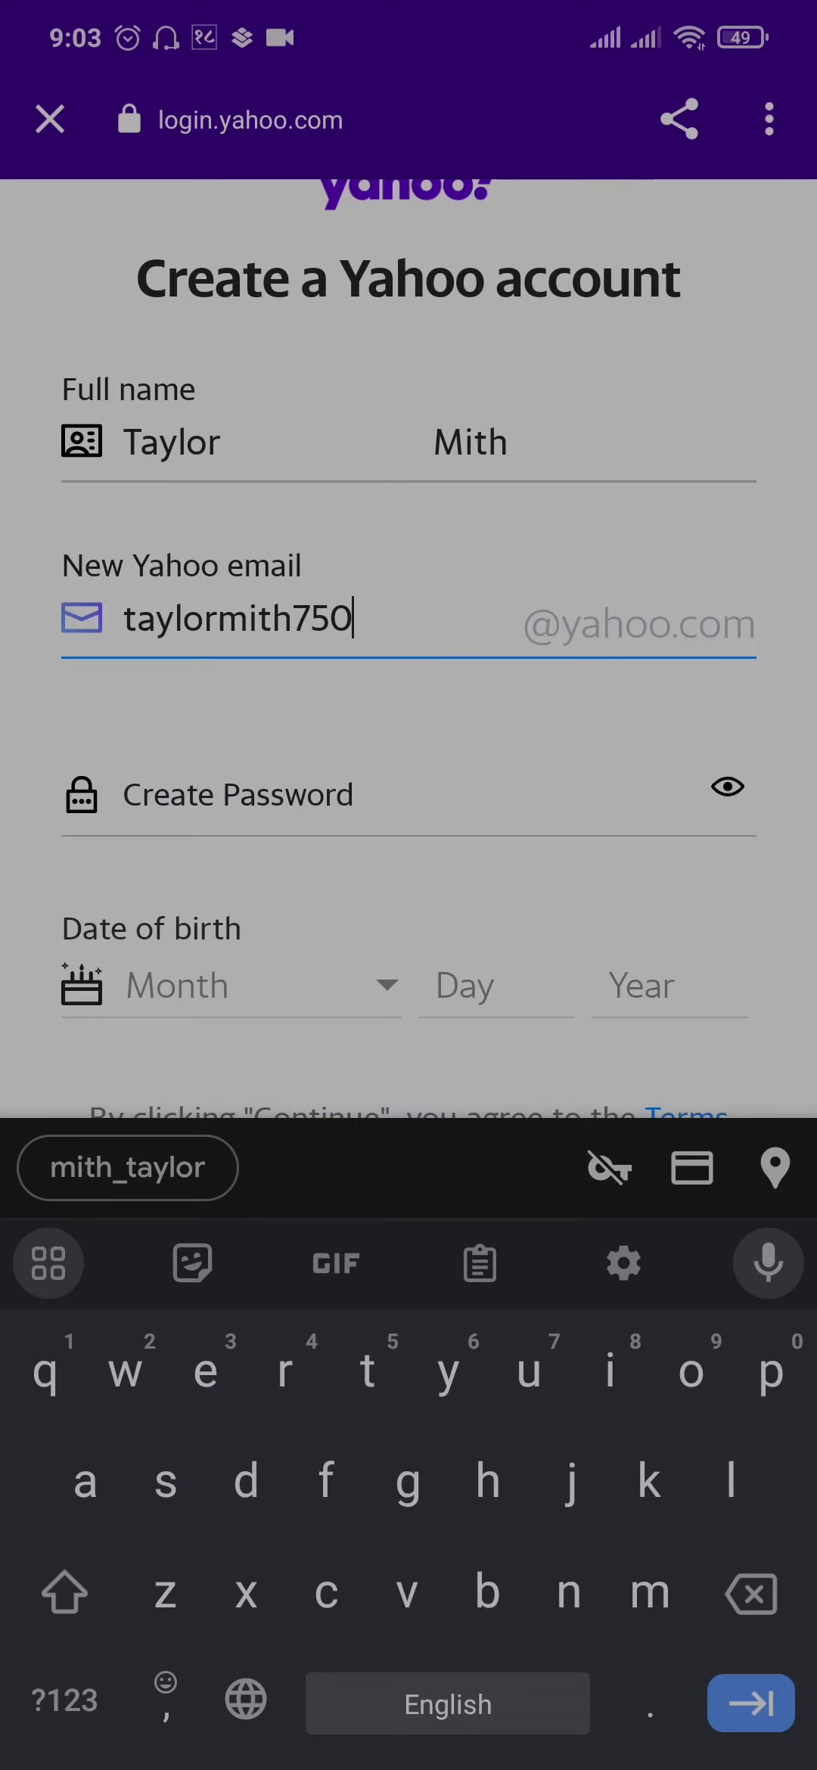
{"action": "scroll", "scroll_direction": "up", "scroll_amount": 3}
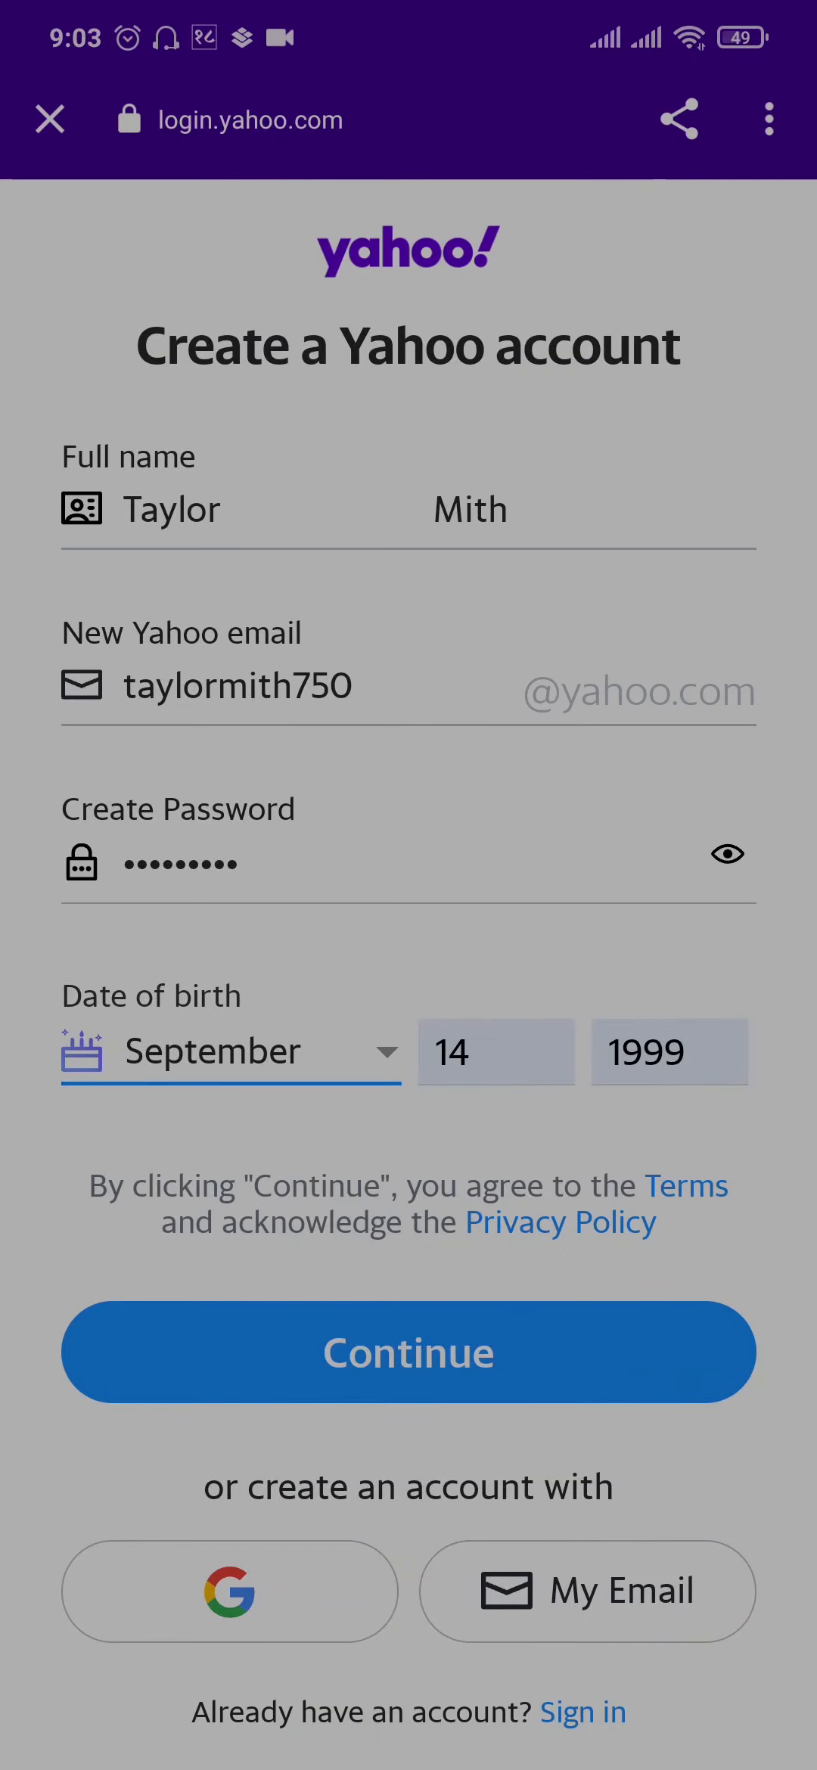
Step: Submit sign-up to reach the recovery-phone step, then leave for the app drawer
{"action": "left_click", "coordinate": [407, 1351]}
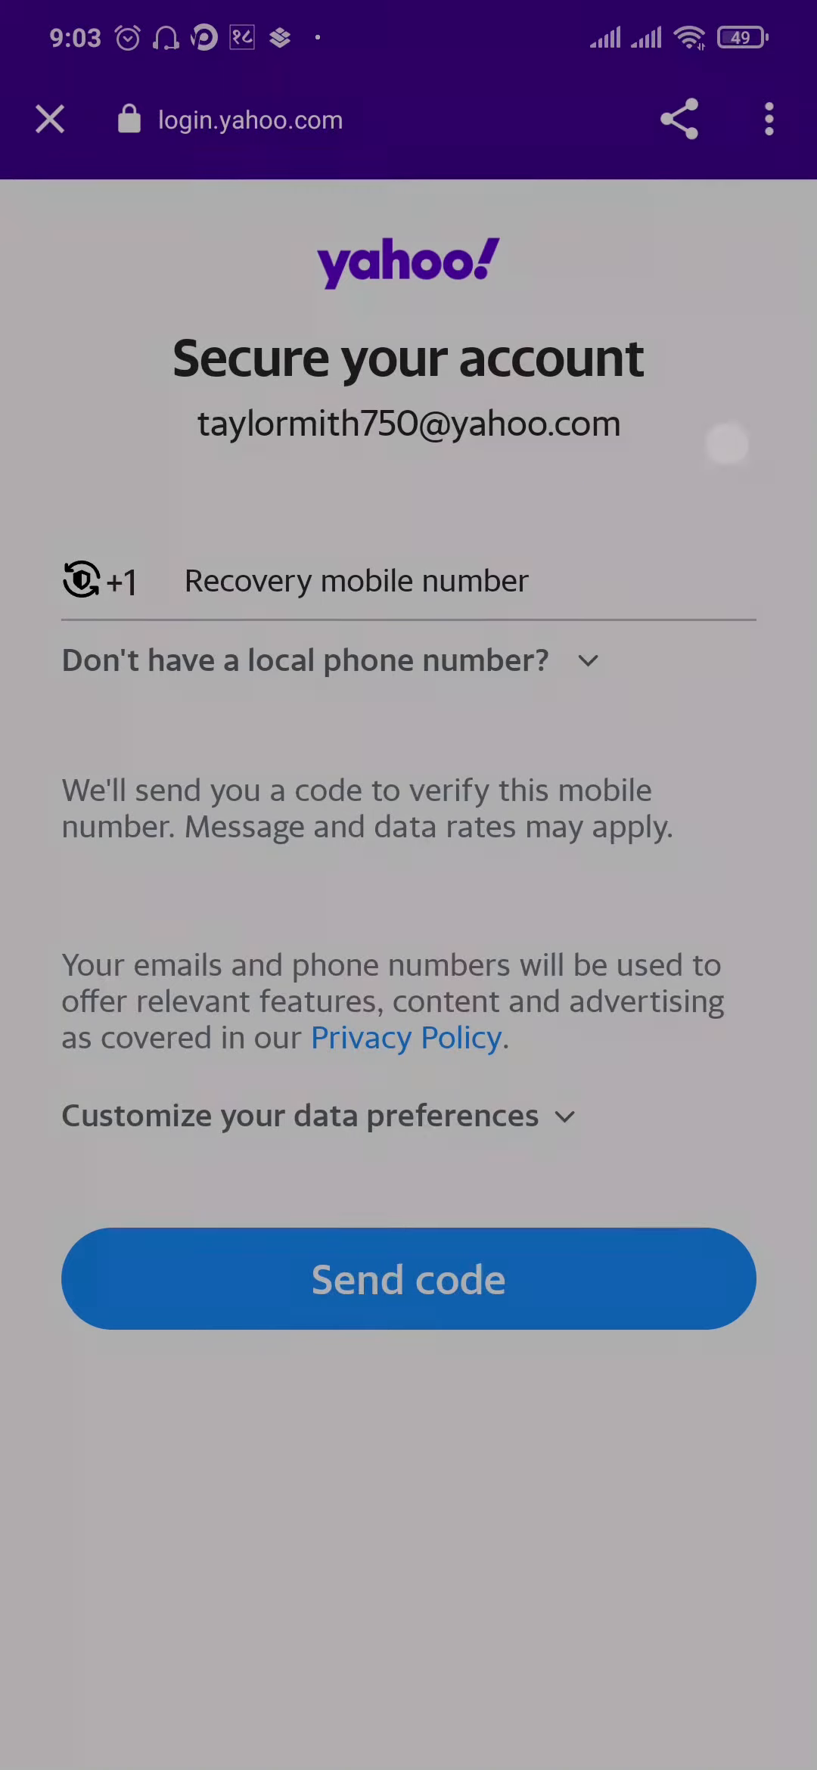
{"action": "left_click", "coordinate": [50, 120]}
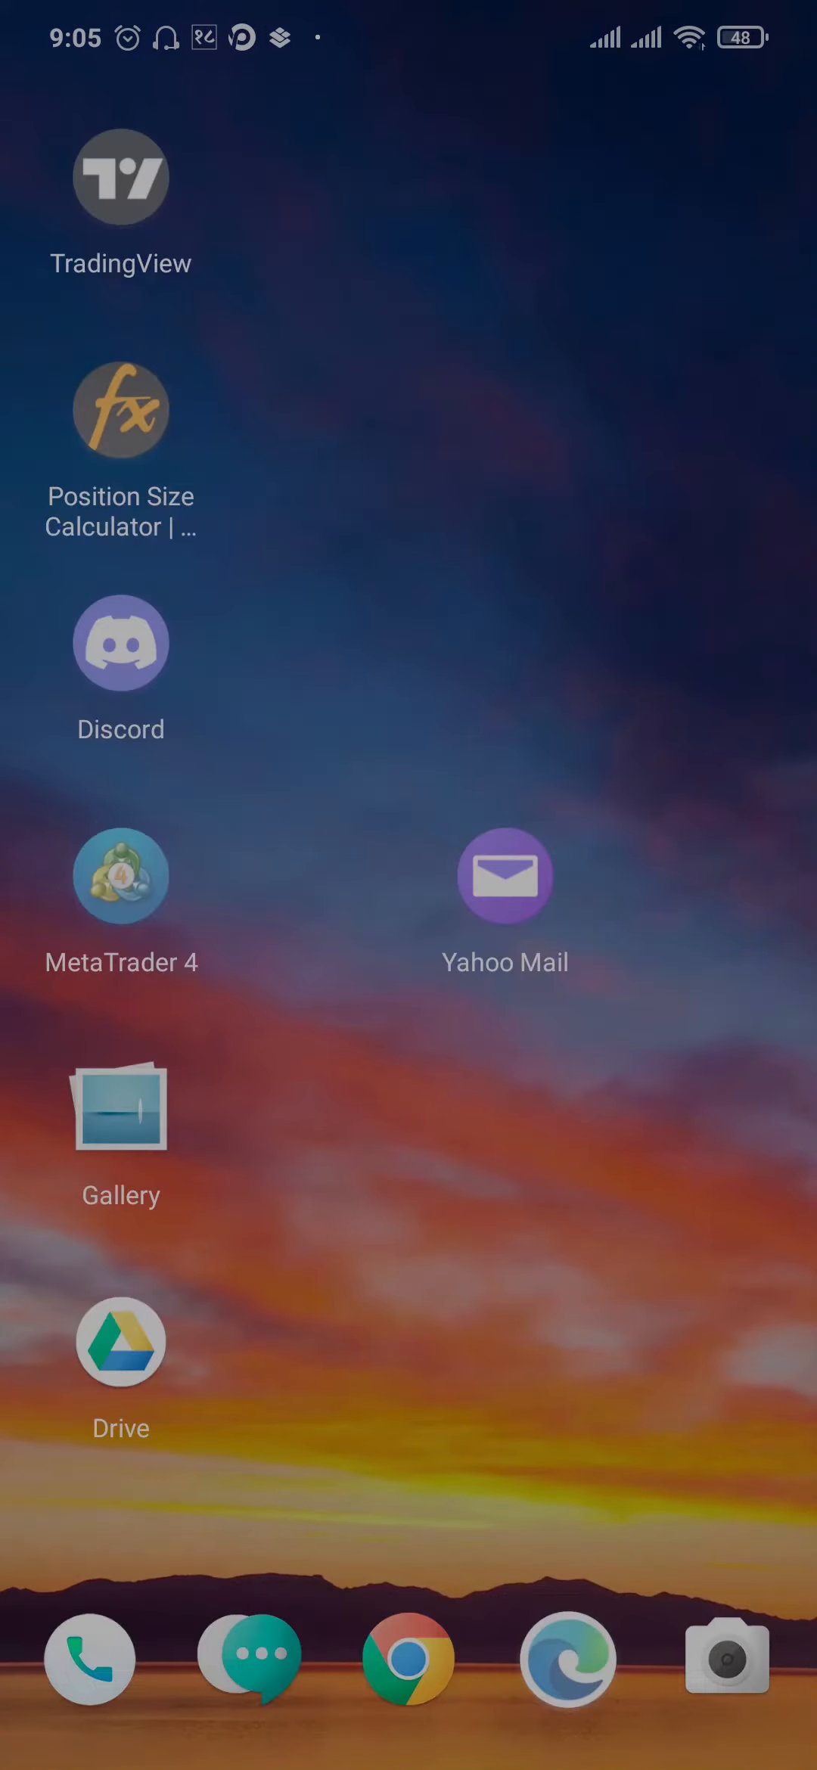
{"action": "scroll", "scroll_direction": "up", "scroll_amount": 3}
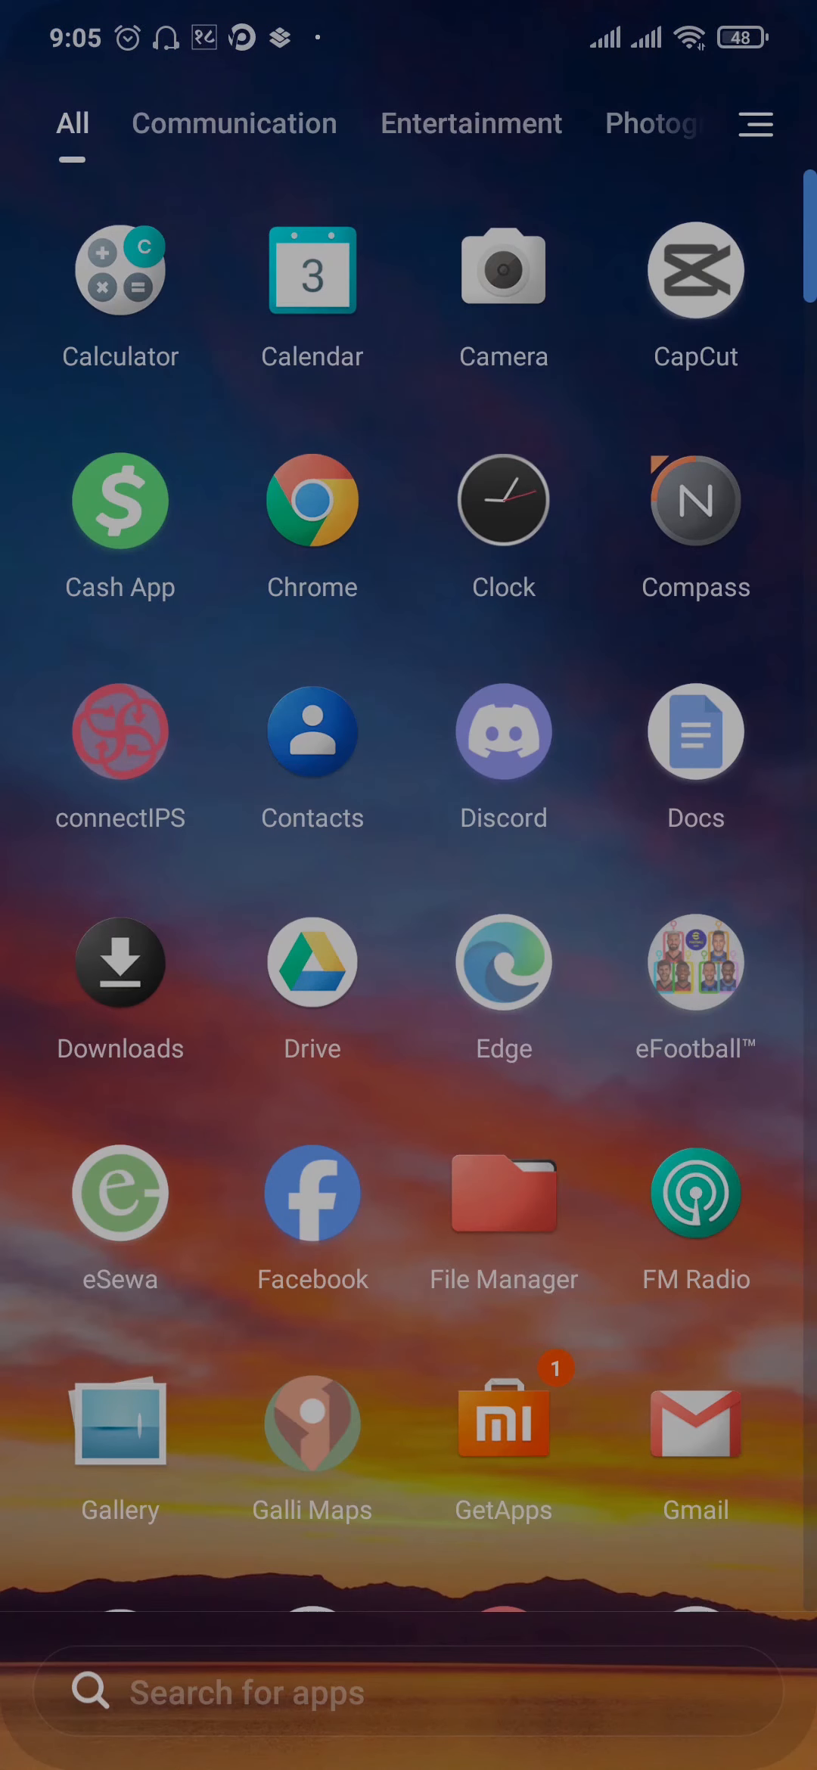